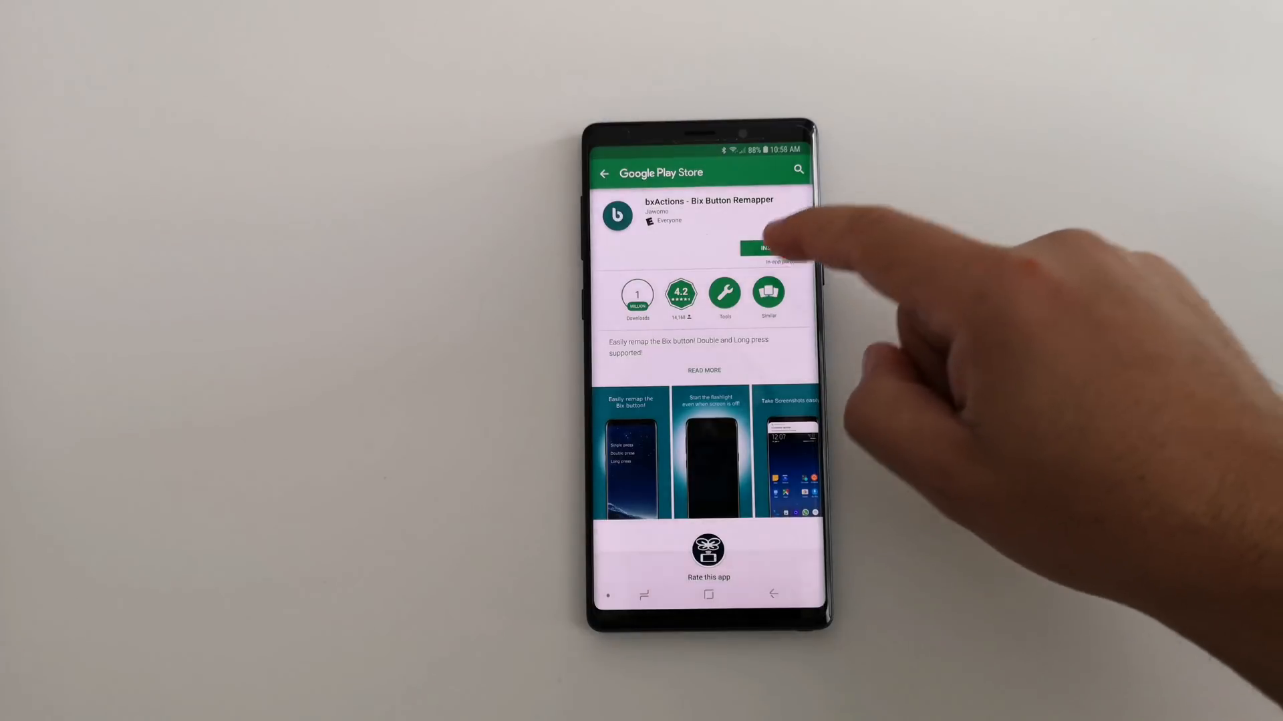
Install bxActions - Bix Button Remapper, accept its access request, and launch it.
left_click(765, 248)
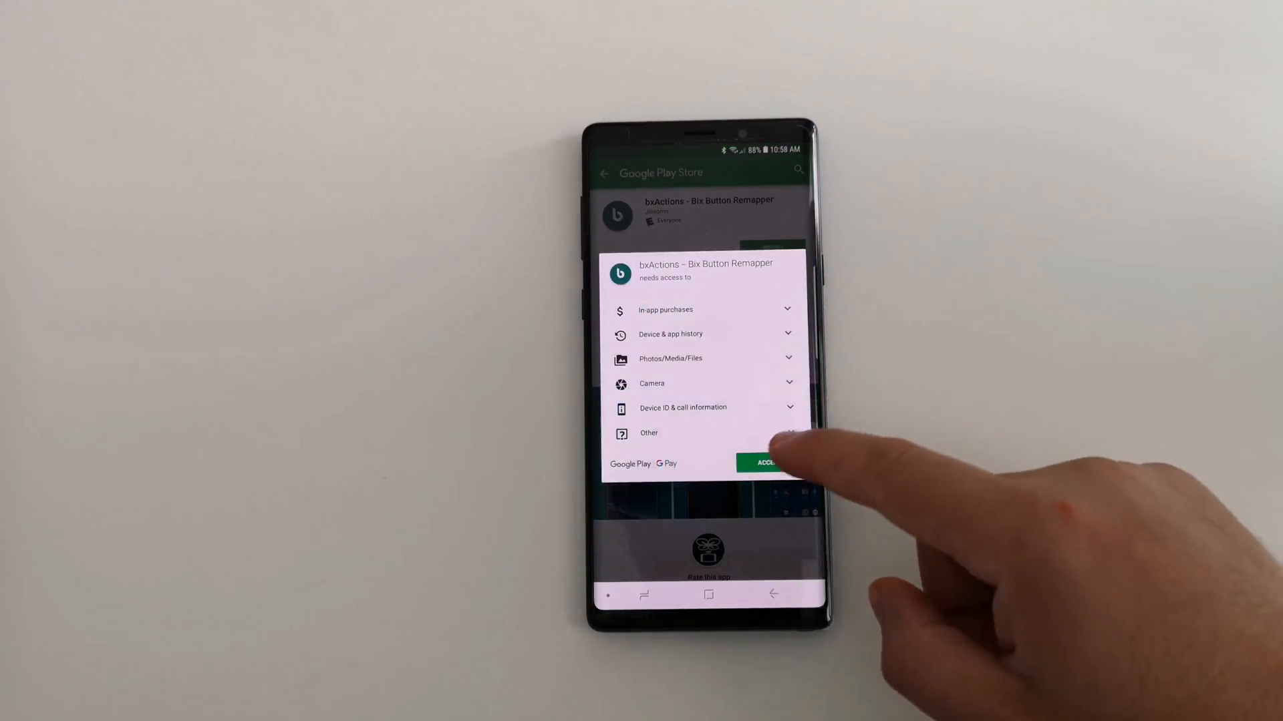
left_click(764, 463)
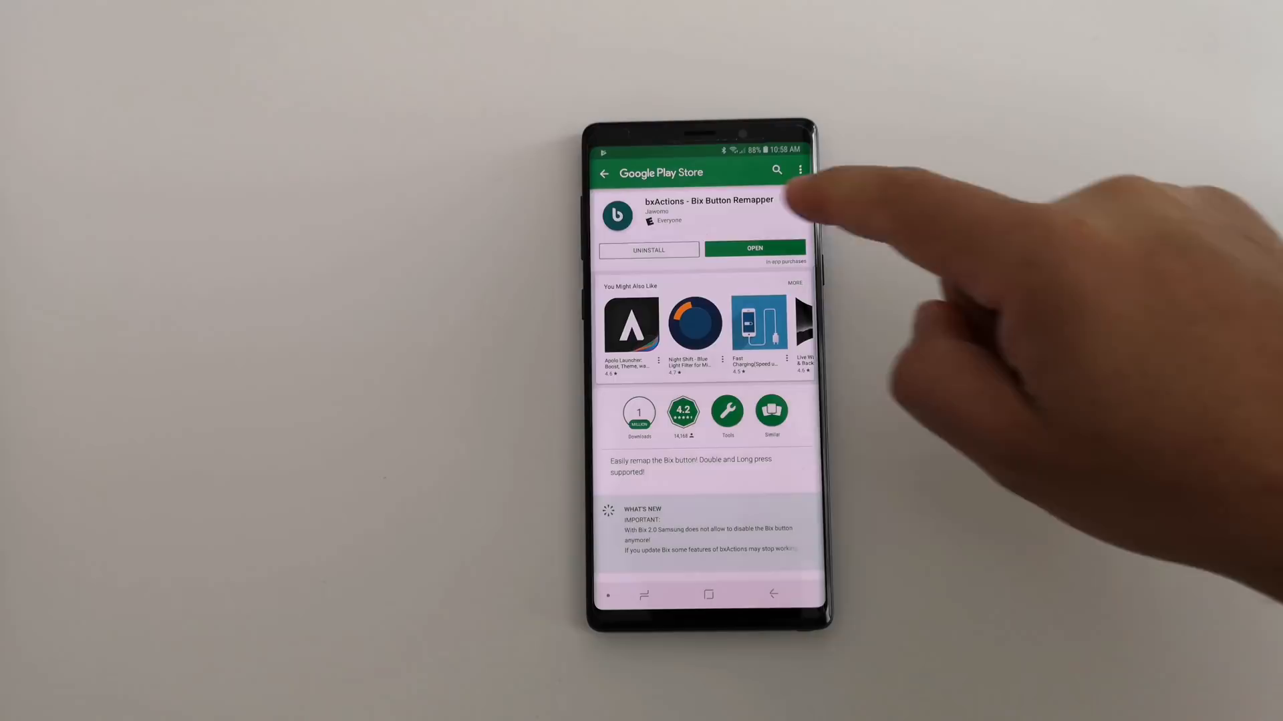
left_click(753, 249)
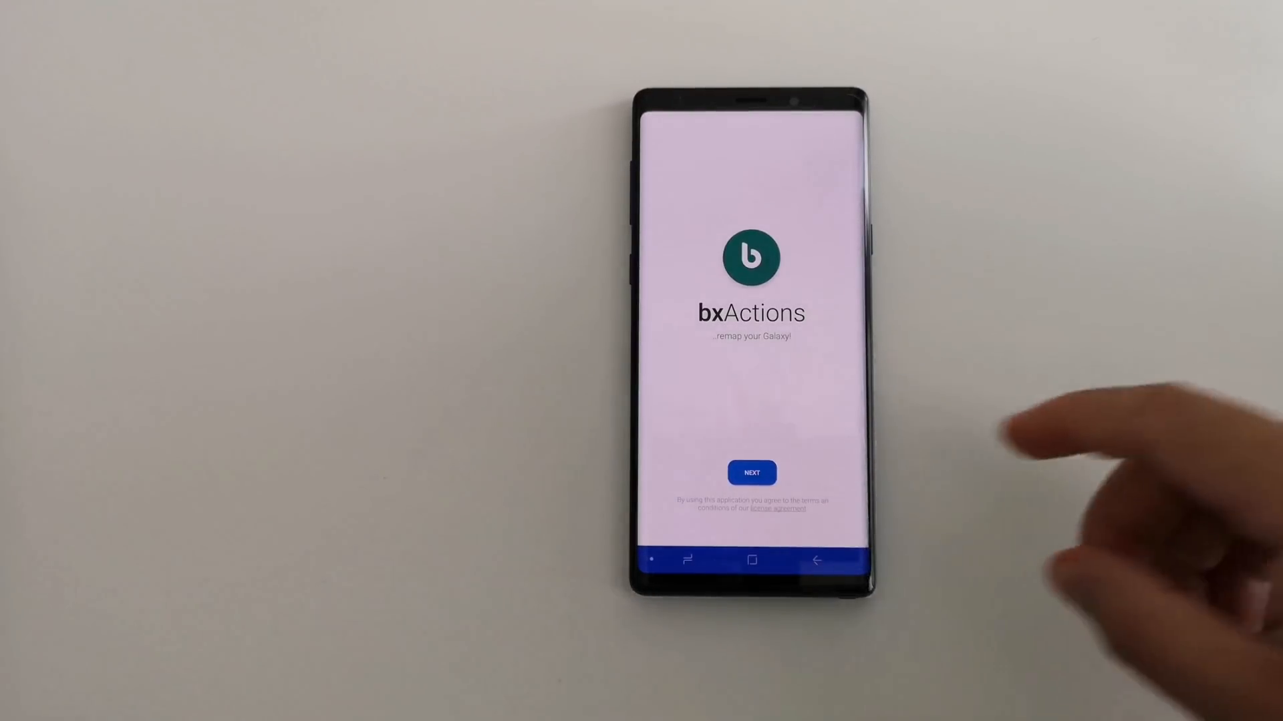
Pass the welcome screen, enable Usage Data Access, and start the button events permission.
left_click(750, 473)
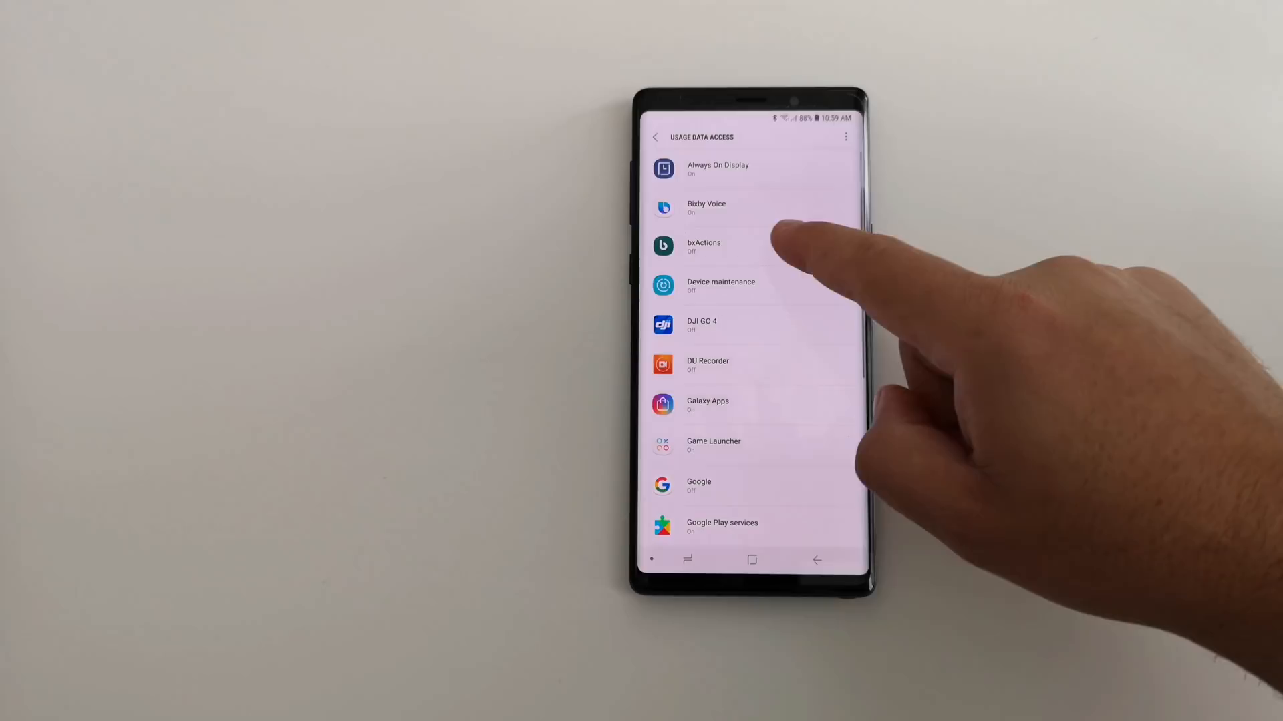
left_click(704, 245)
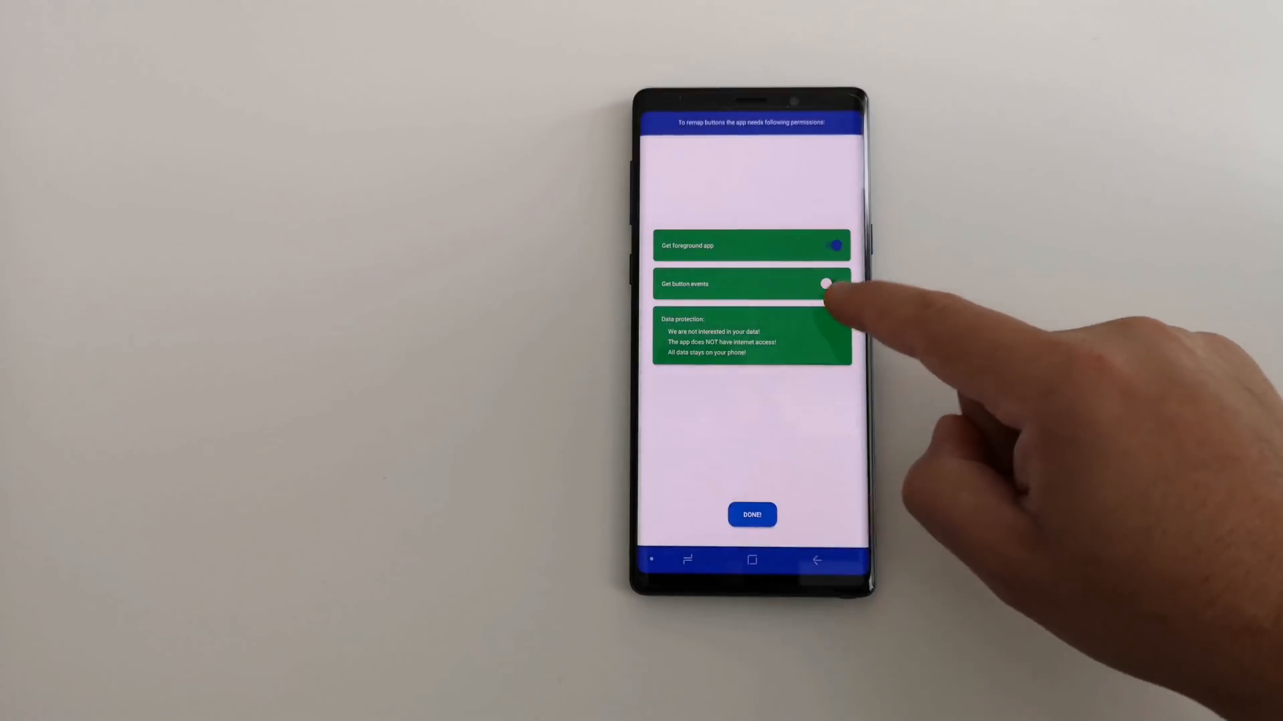
left_click(826, 284)
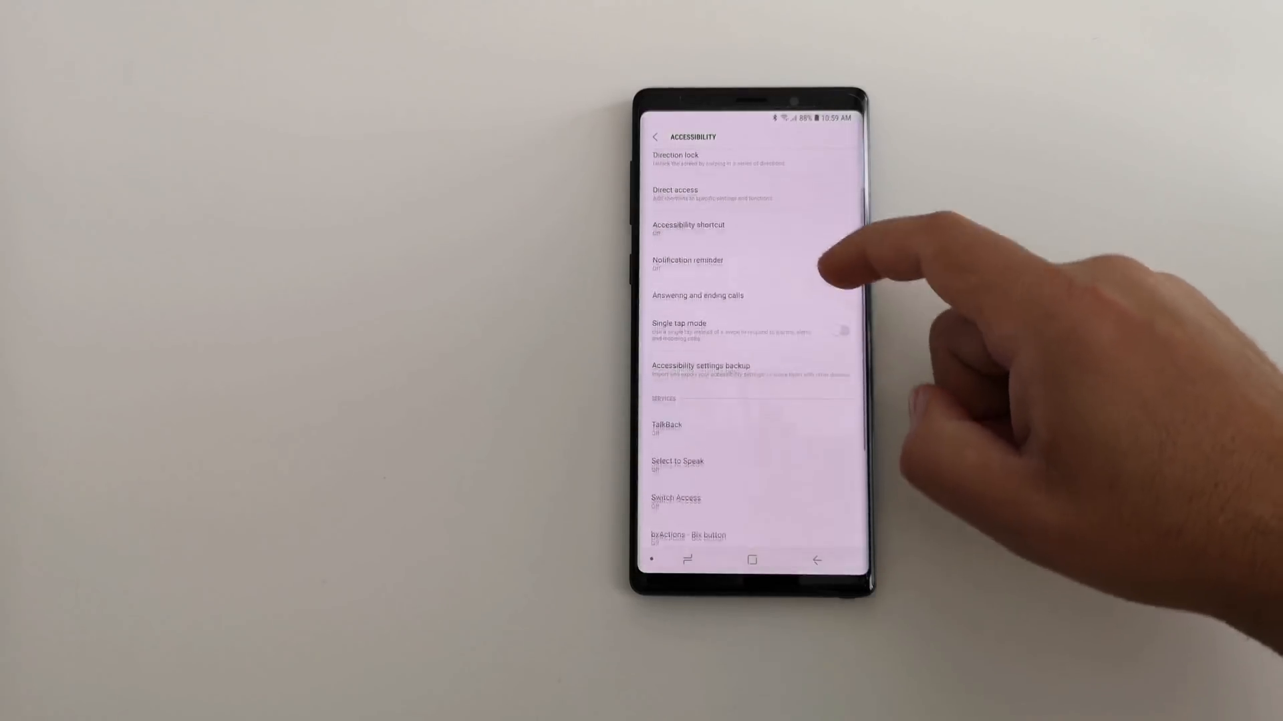
Switch on the bxActions - Bix button accessibility service and finish the permissions screen.
scroll("down", 3)
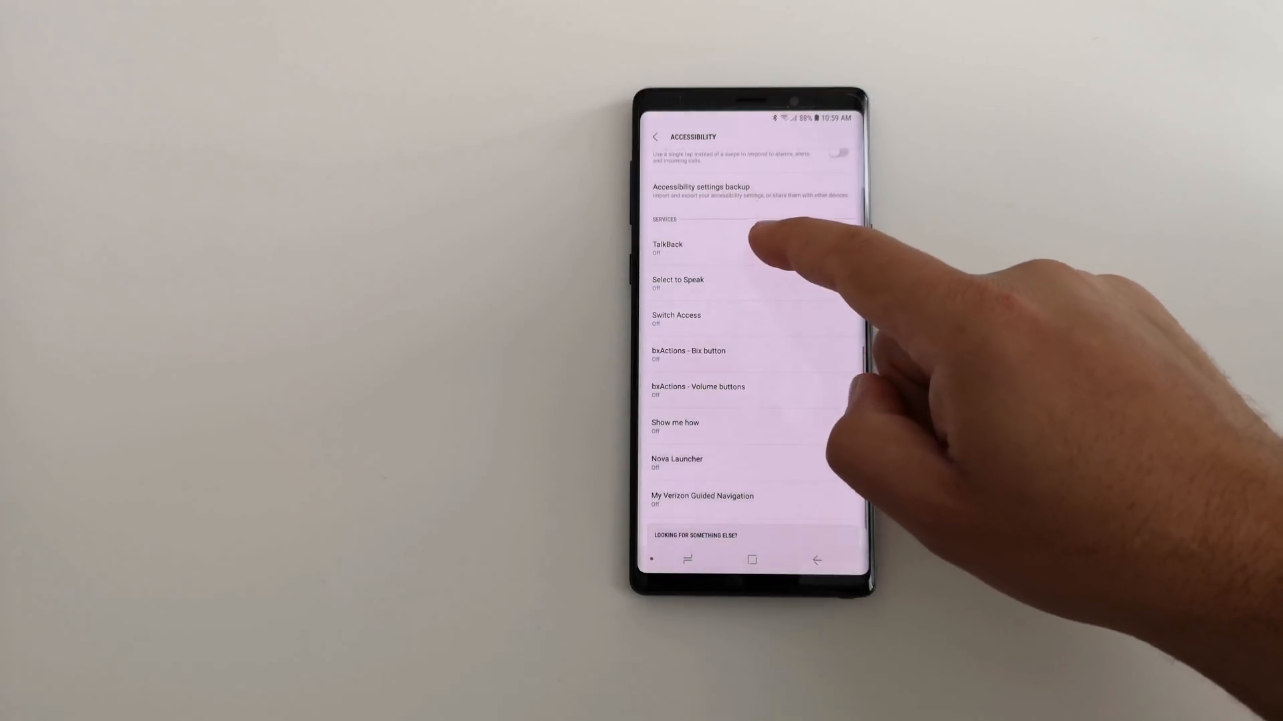
mouse_move(785, 377)
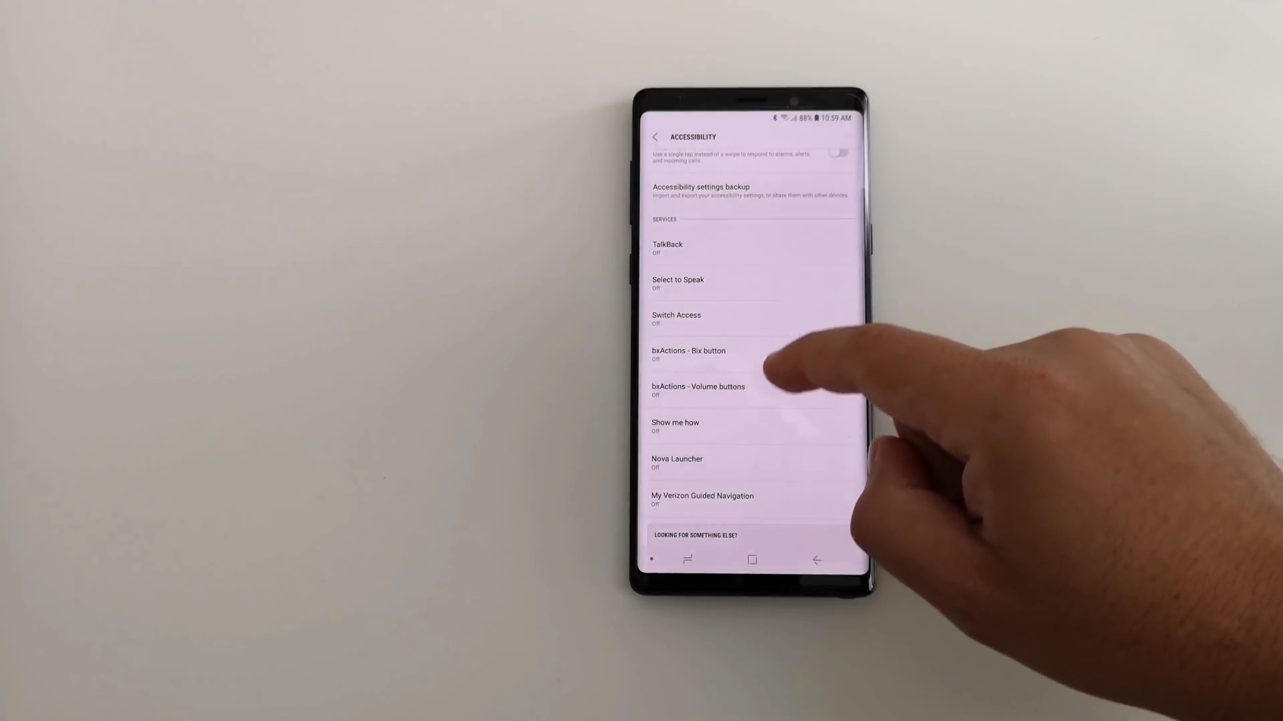
left_click(688, 354)
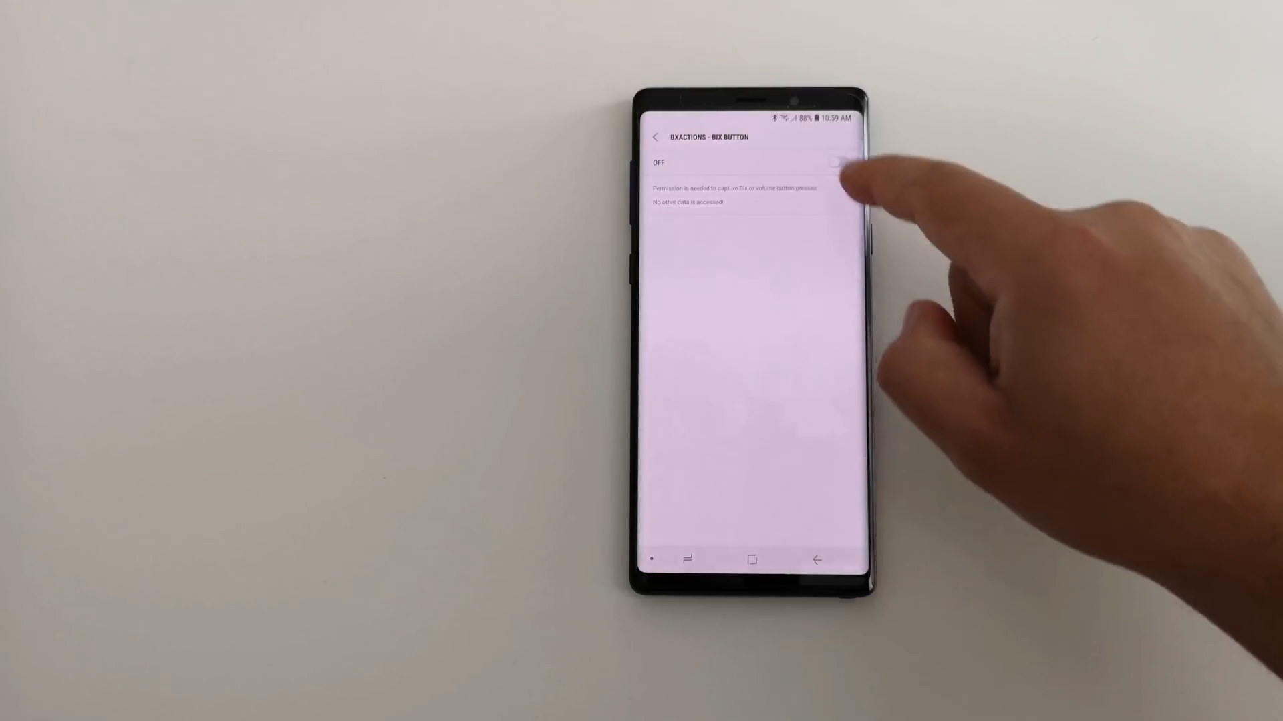
left_click(833, 163)
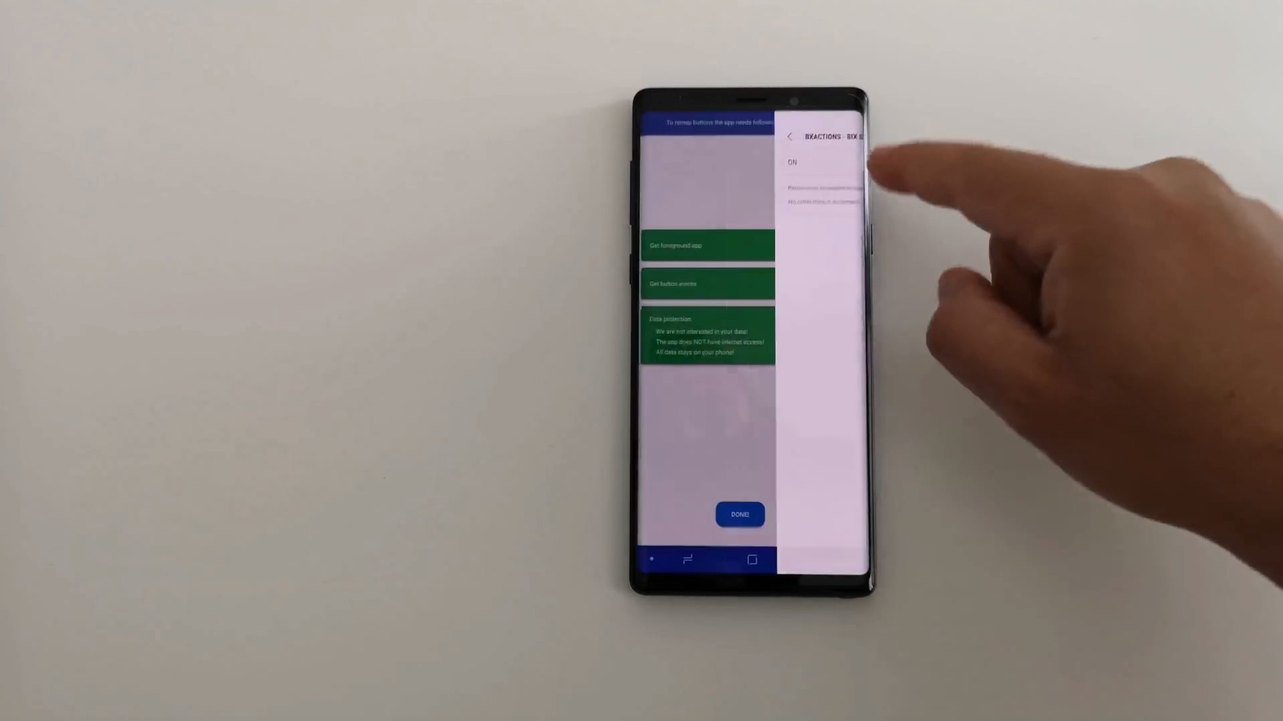
left_click(790, 136)
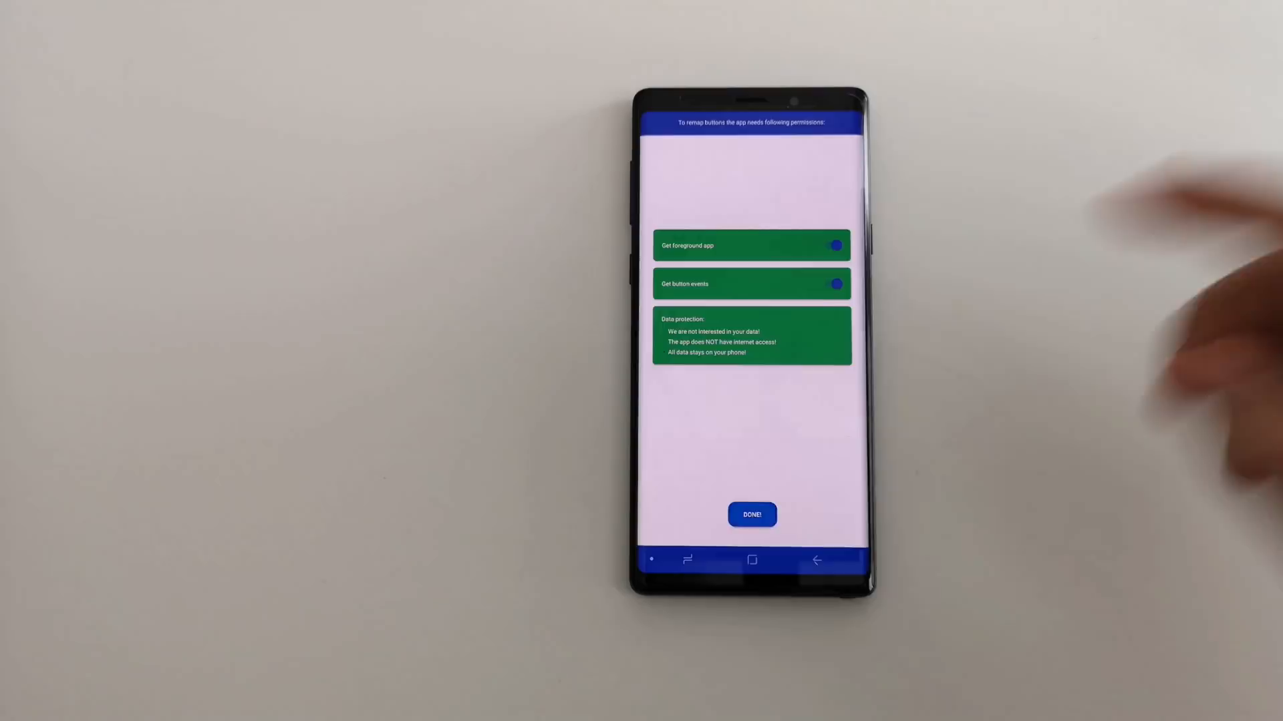
left_click(751, 515)
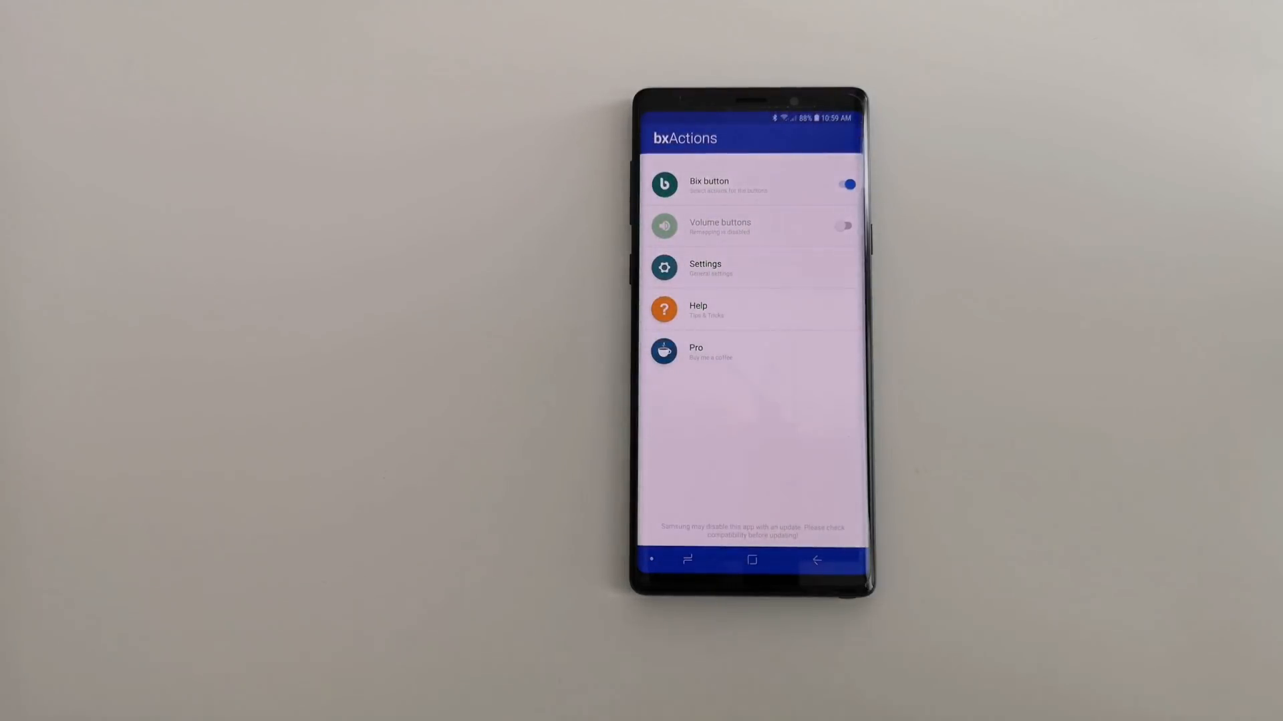
Open the Bix button settings from the bxActions main screen.
left_click(736, 185)
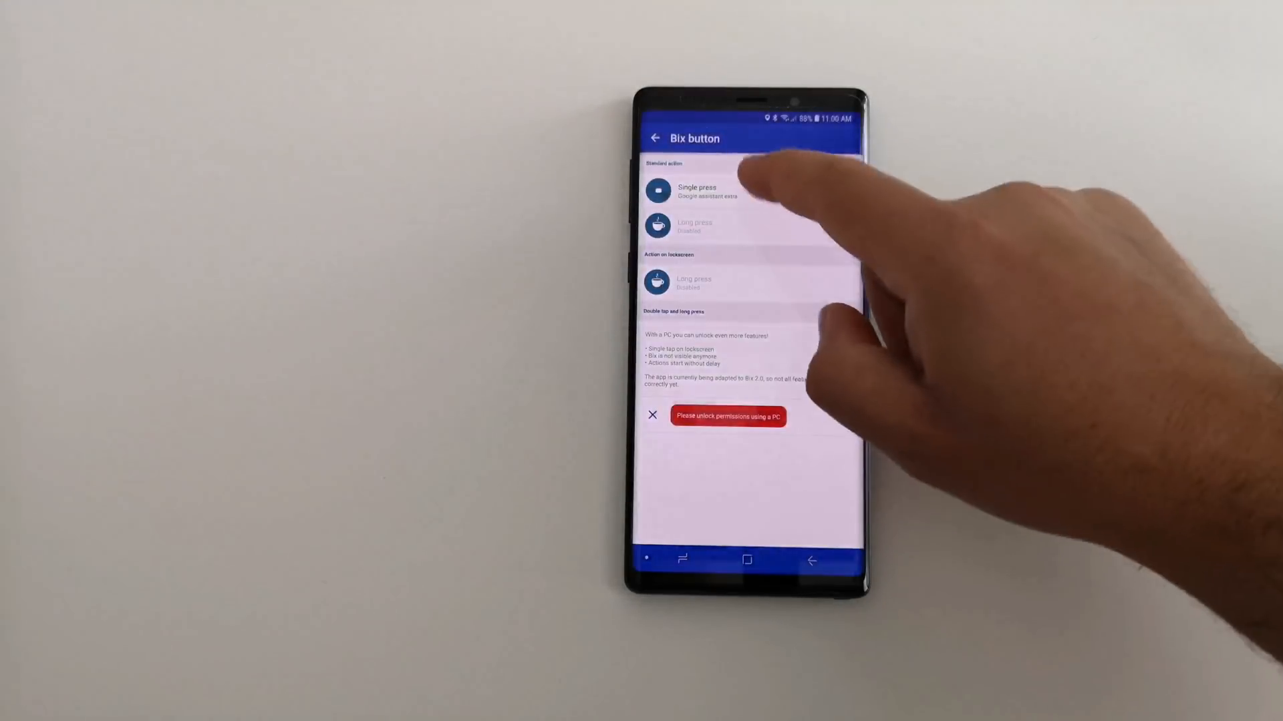
Open the single press Choose action list and scroll down to the Google options.
left_click(695, 192)
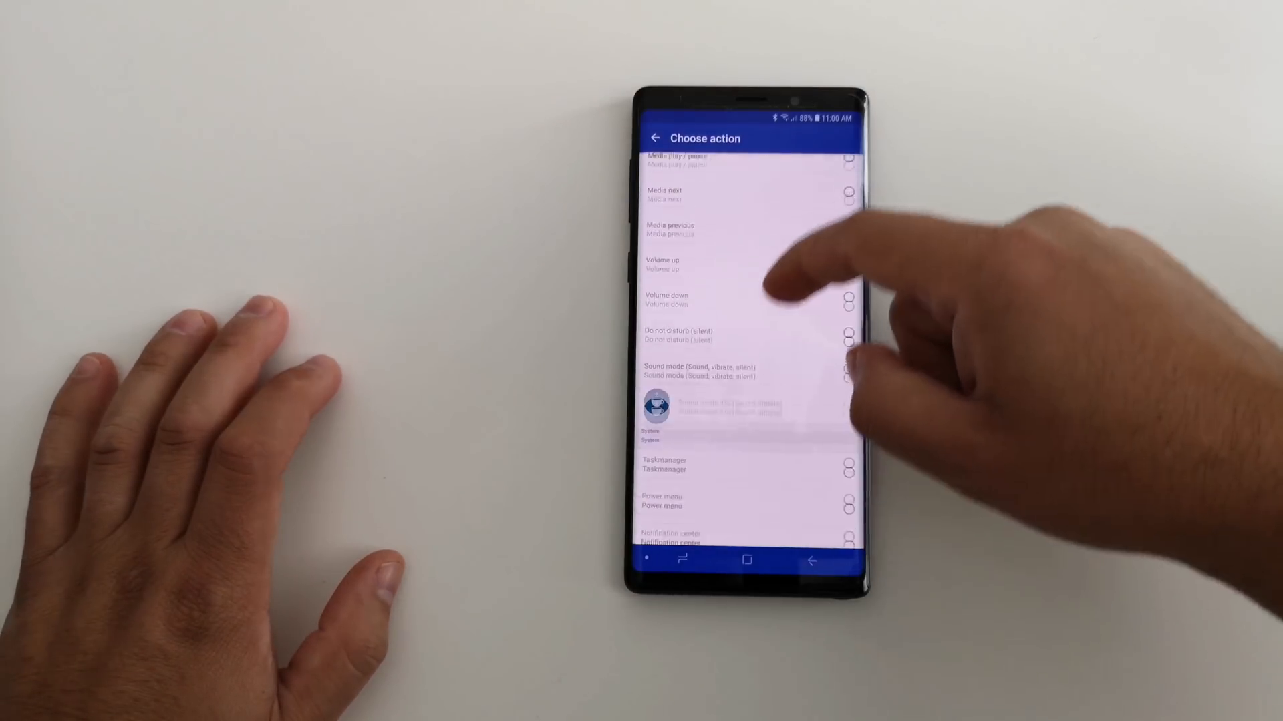
scroll("down", 3)
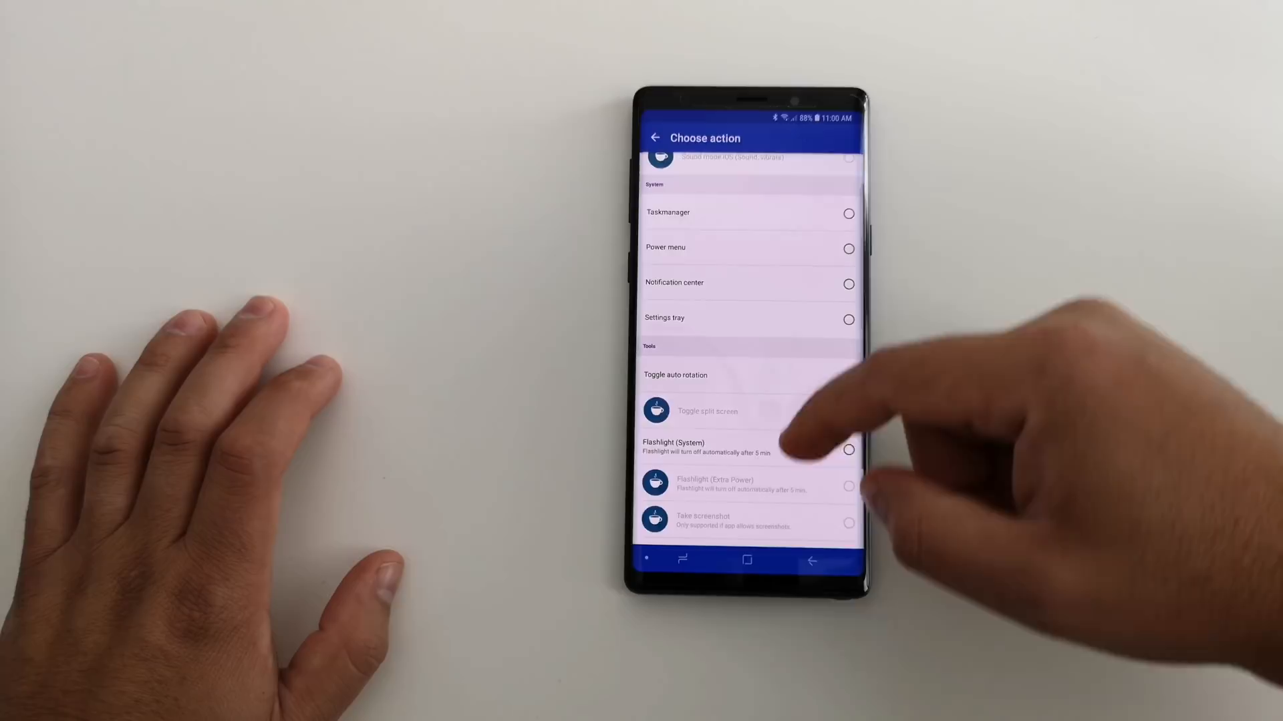
scroll("down", 3)
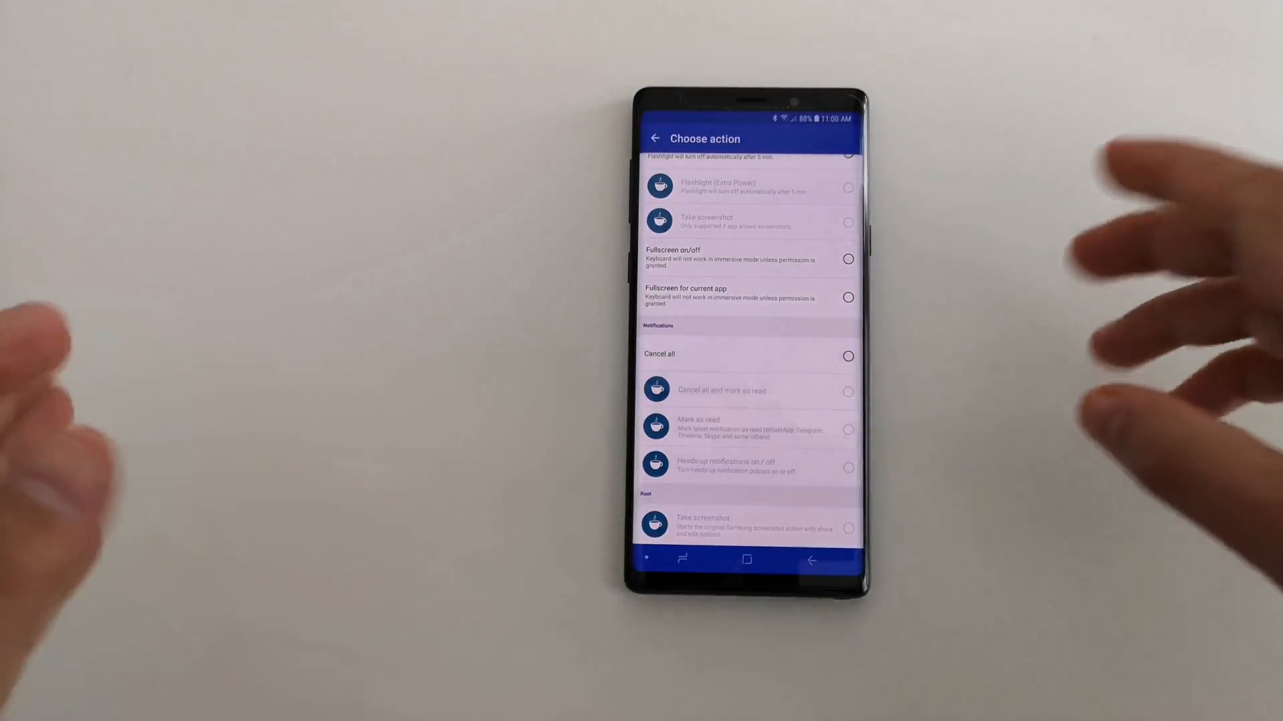
scroll("down", 3)
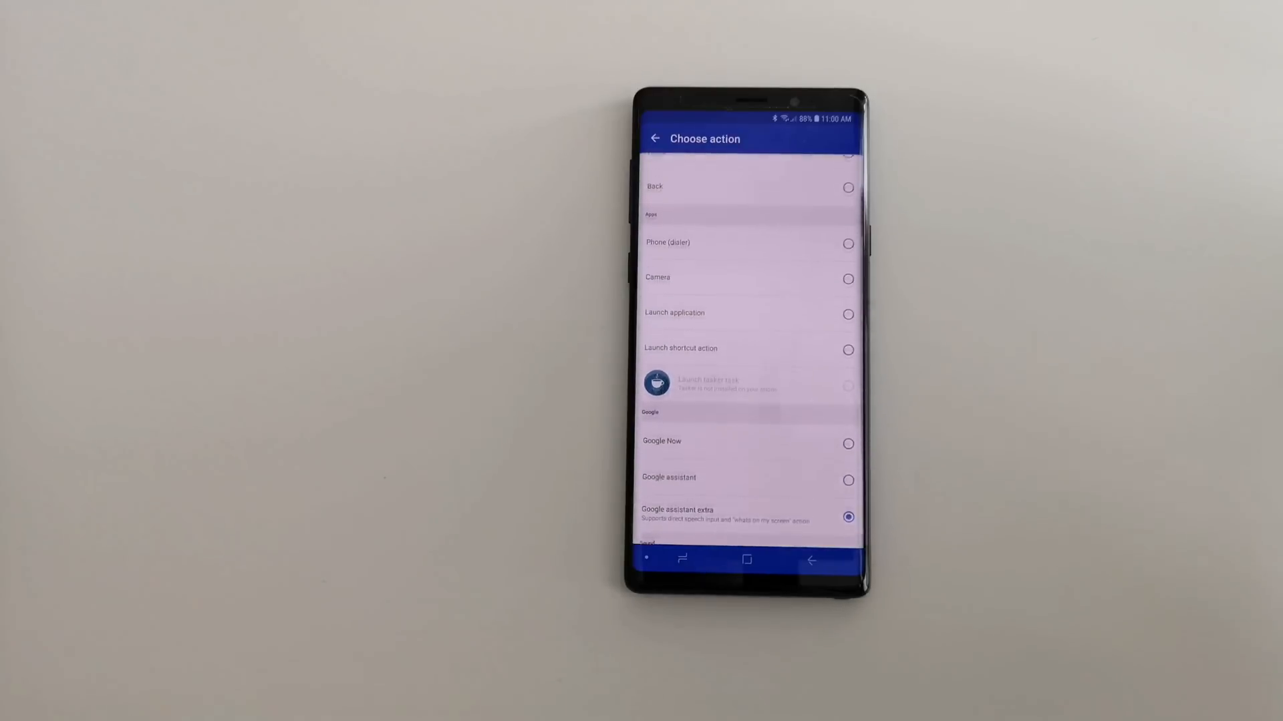